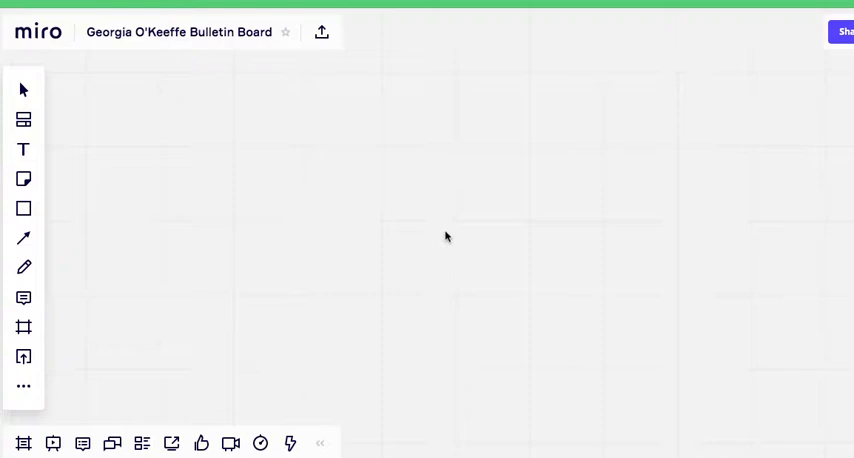
{"action": "mouse_move", "coordinate": [47, 361]}
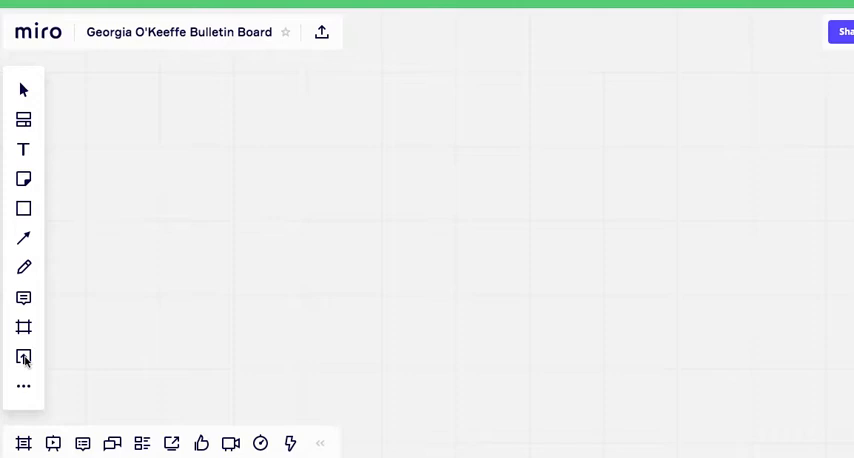
{"action": "mouse_move", "coordinate": [23, 357]}
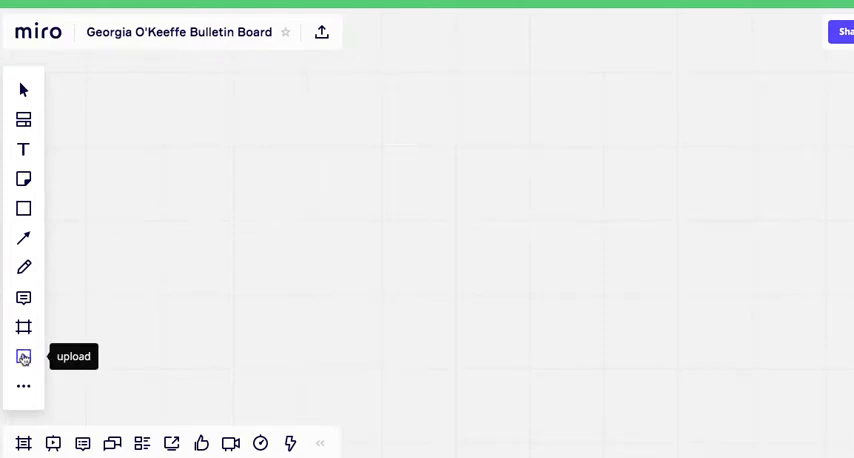
Choose Upload from My device to bring up the image file picker.
{"action": "left_click", "coordinate": [23, 357]}
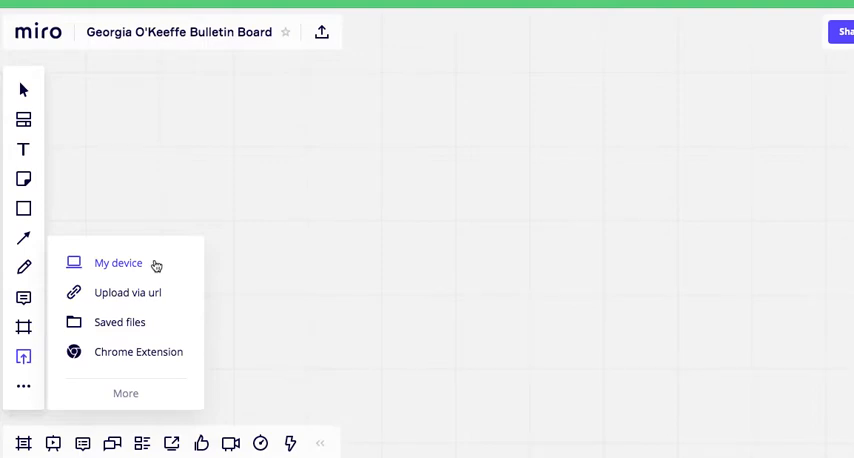
{"action": "mouse_move", "coordinate": [118, 267]}
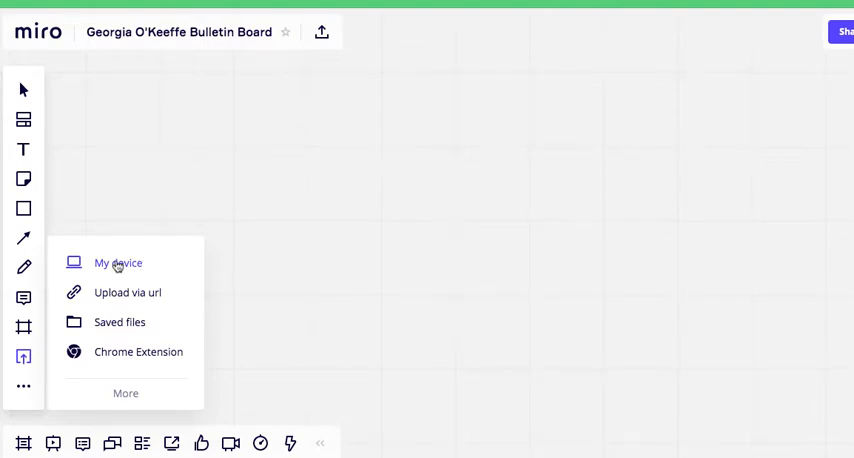
{"action": "left_click", "coordinate": [117, 262]}
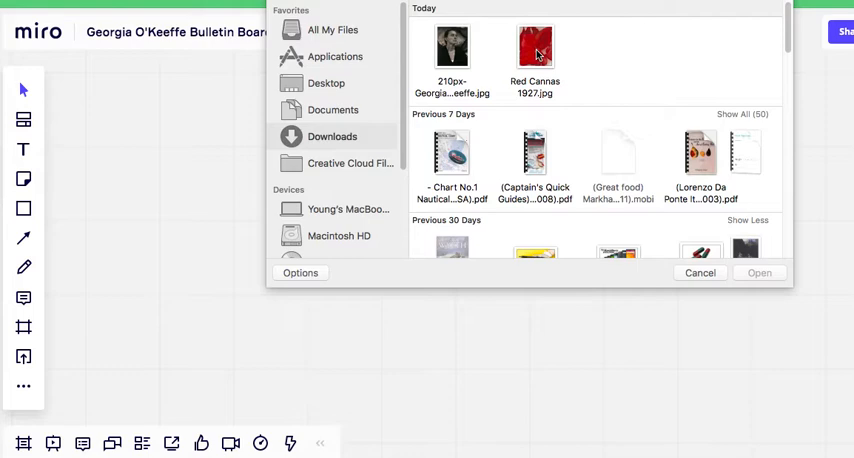
Select Red Cannas 1927.jpg and open it onto the board.
{"action": "left_click", "coordinate": [534, 47]}
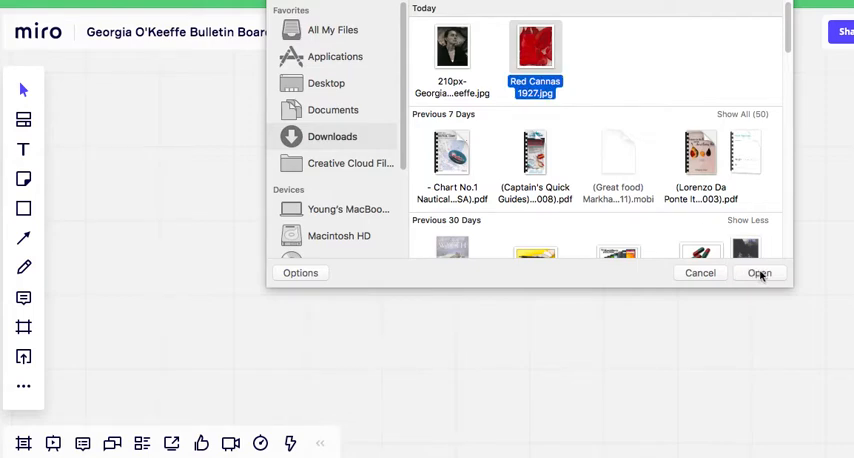
{"action": "left_click", "coordinate": [758, 273]}
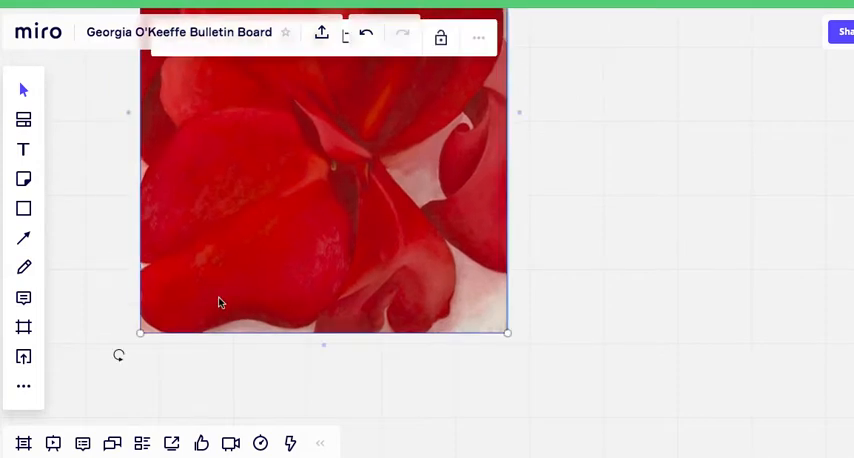
{"action": "mouse_move", "coordinate": [140, 331]}
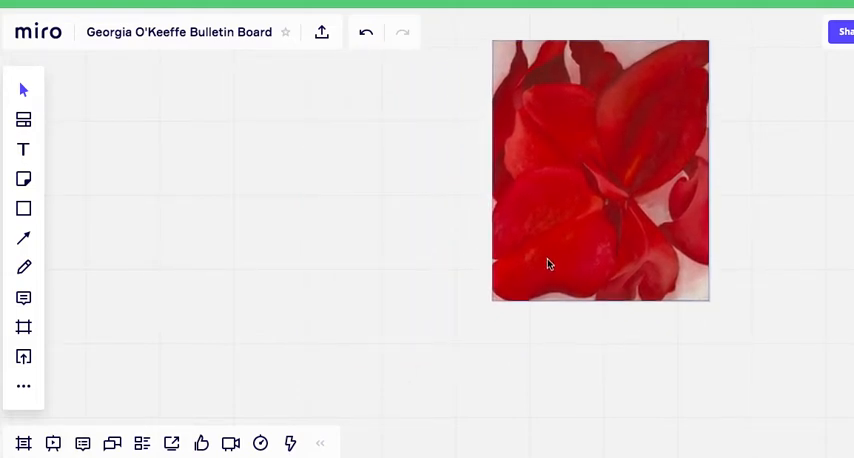
Select the Red Cannas 1927 image and lock it in place.
{"action": "left_click", "coordinate": [600, 170]}
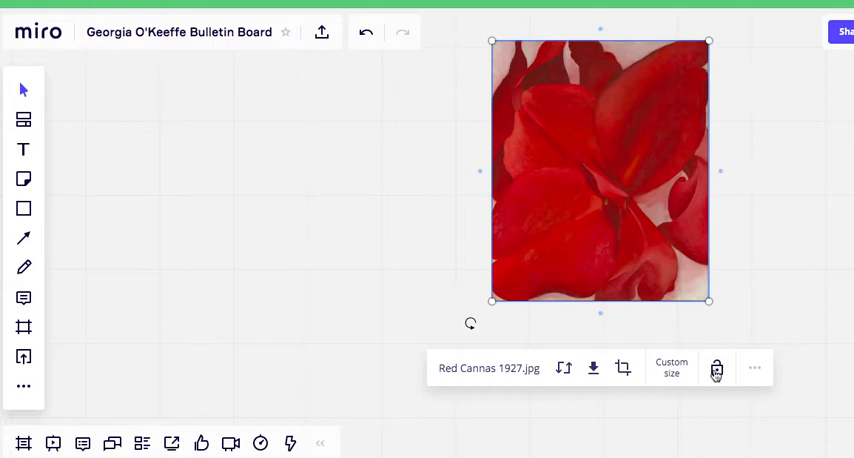
{"action": "mouse_move", "coordinate": [716, 368]}
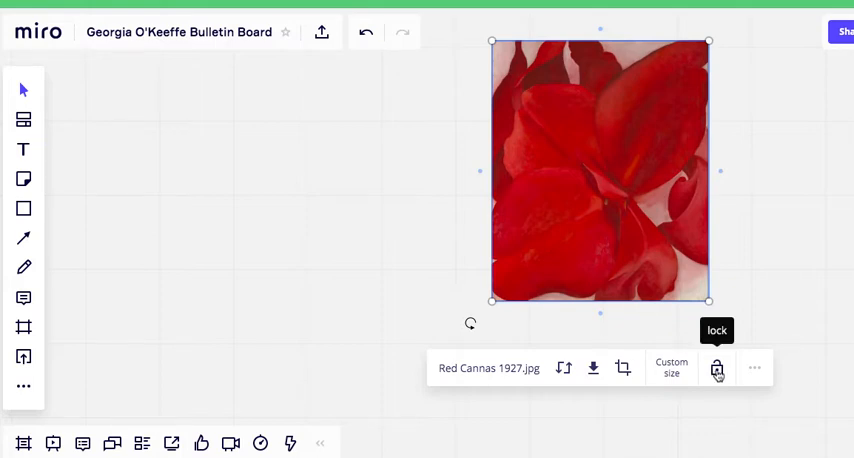
{"action": "left_click", "coordinate": [716, 368]}
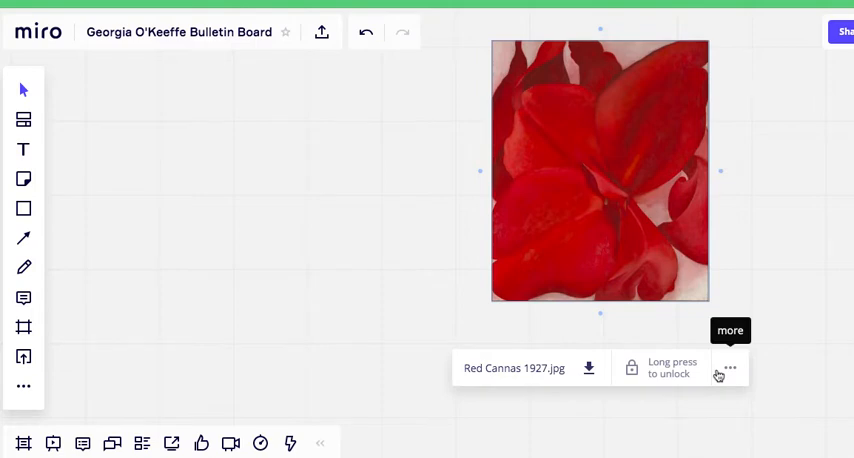
{"action": "mouse_move", "coordinate": [600, 252]}
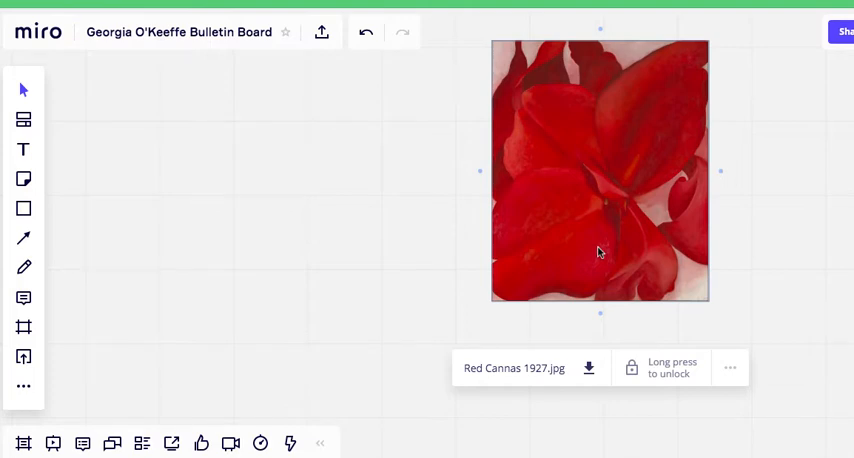
{"action": "mouse_move", "coordinate": [408, 224]}
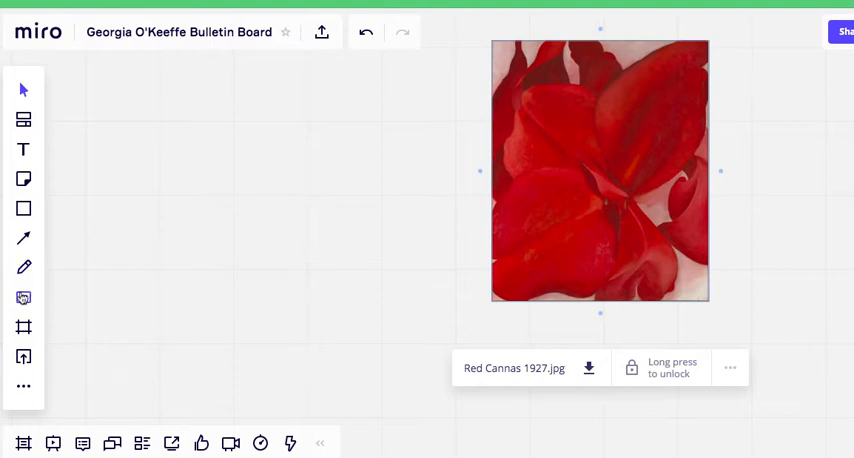
{"action": "mouse_move", "coordinate": [23, 297]}
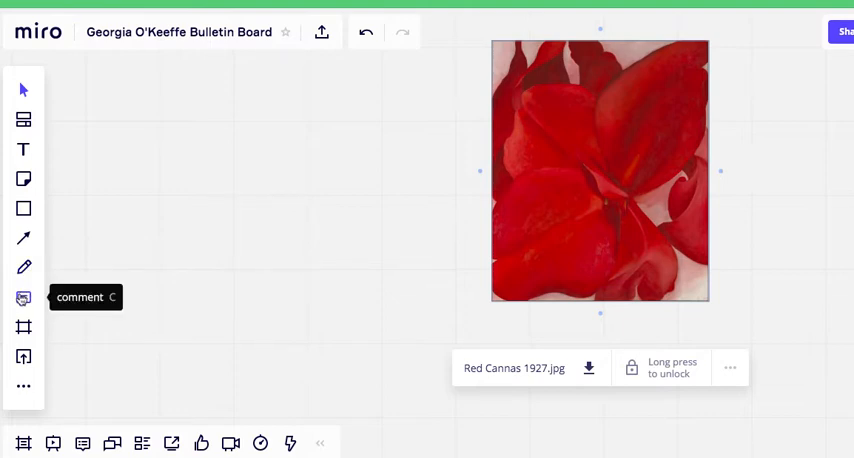
Pin an empty comment onto the Red Cannas painting using the Comment tool.
{"action": "left_click", "coordinate": [23, 297]}
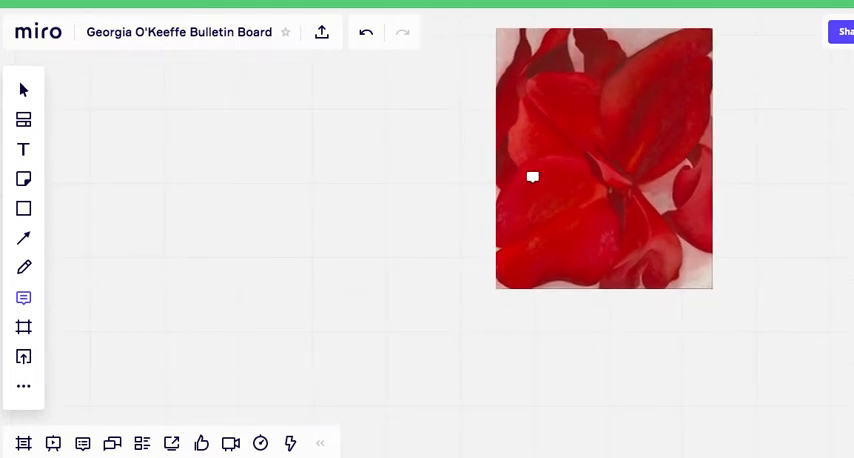
{"action": "left_click", "coordinate": [532, 178]}
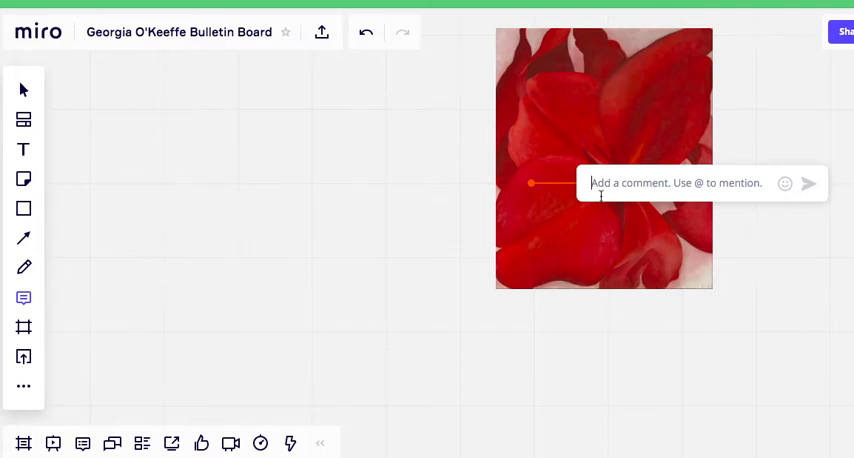
Type 'Red Cannas (1927) I love the different shades of red.' into the comment.
{"action": "type", "text": "Red"}
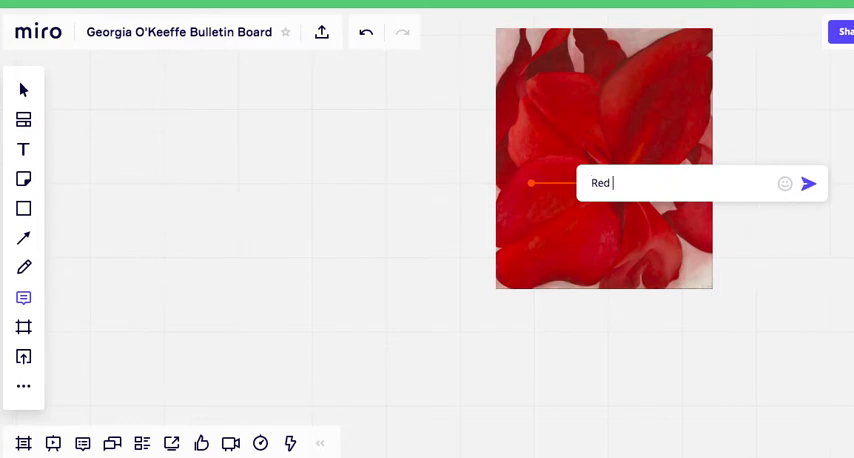
{"action": "type", "text": "Cann"}
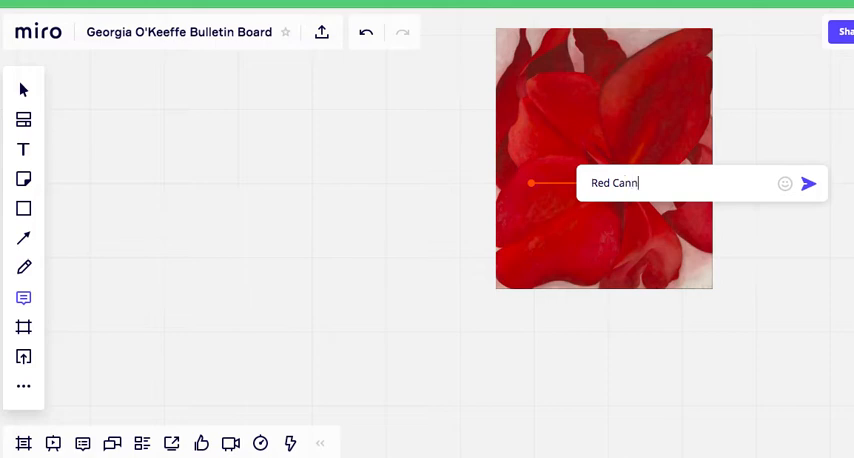
{"action": "type", "text": "as"}
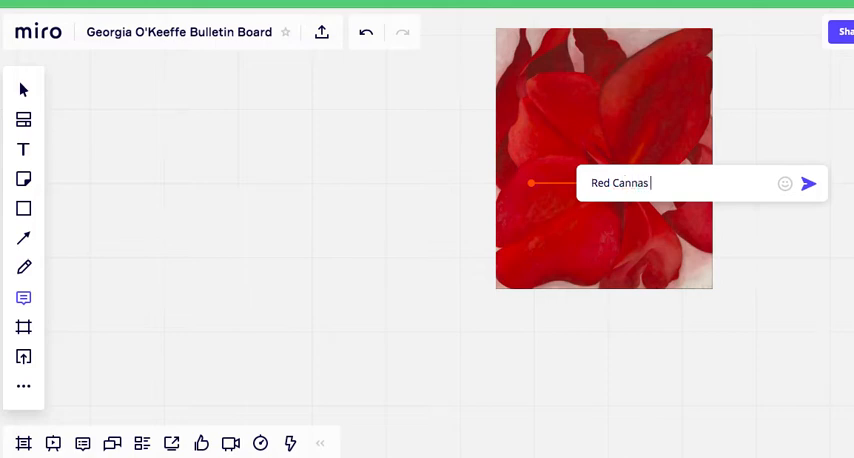
{"action": "type", "text": "(19"}
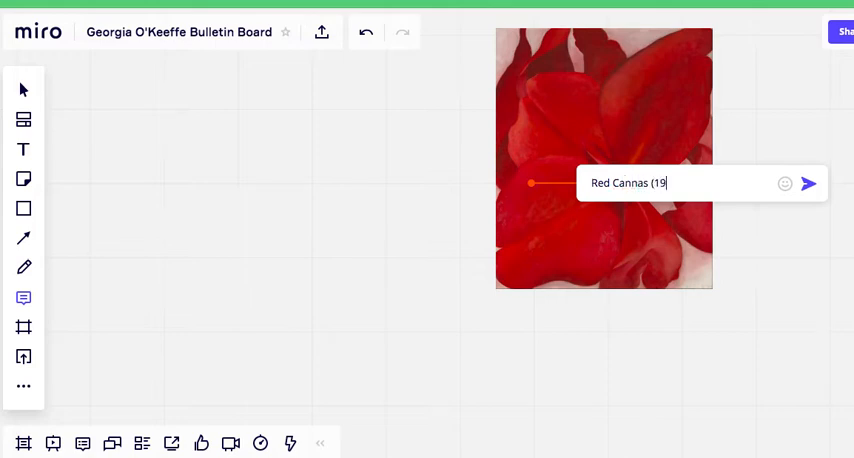
{"action": "type", "text": "2"}
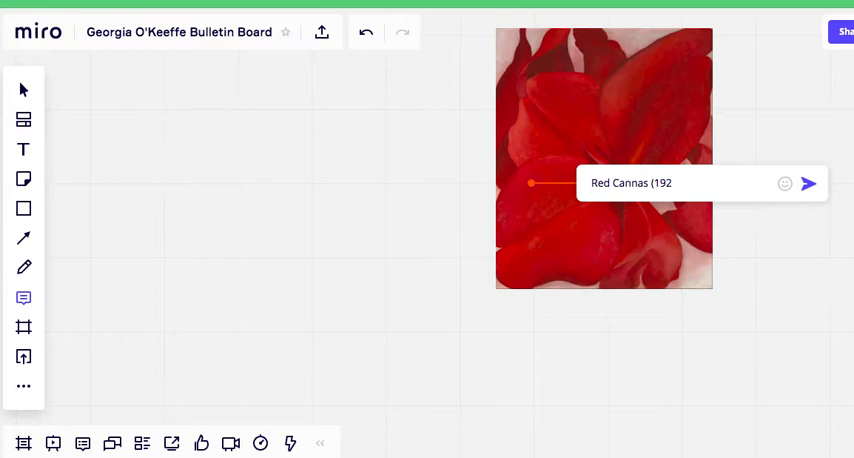
{"action": "type", "text": "7)"}
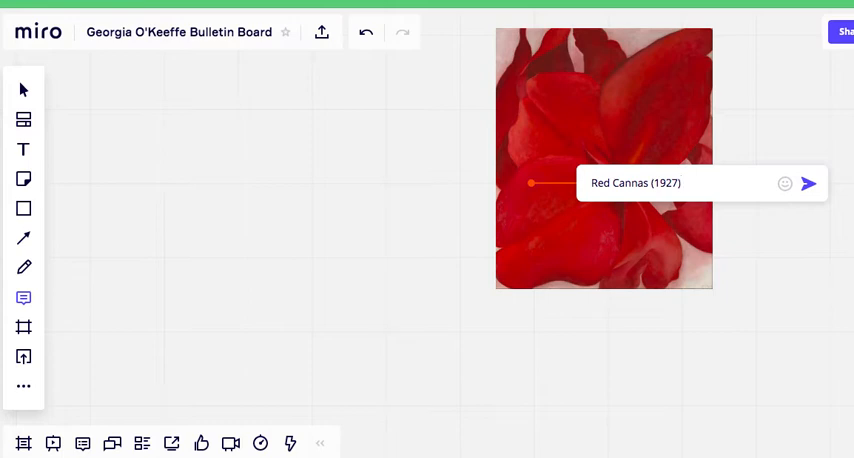
{"action": "type", "text": "I lov"}
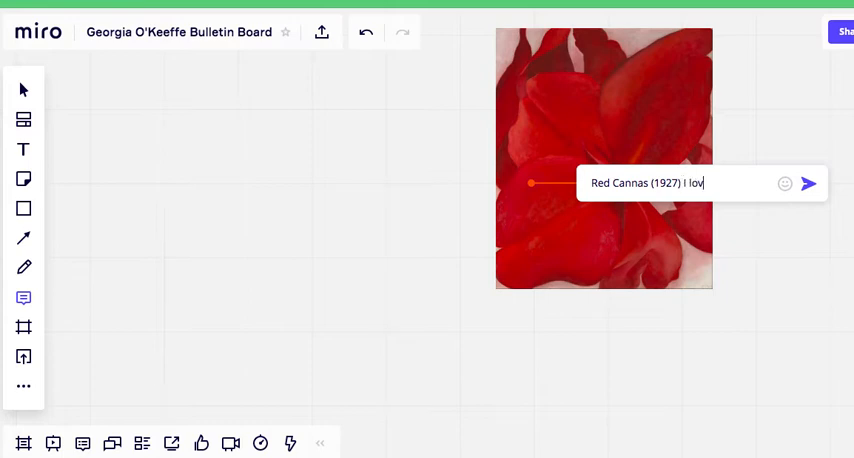
{"action": "type", "text": "e the di"}
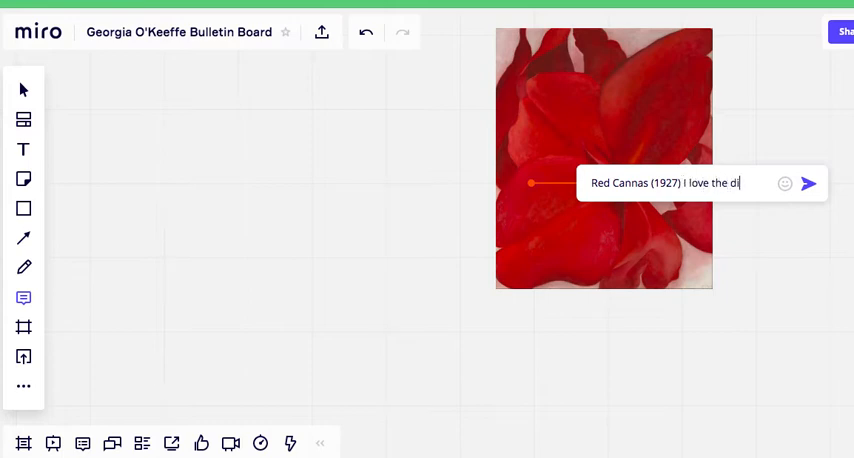
{"action": "type", "text": "ifferent s"}
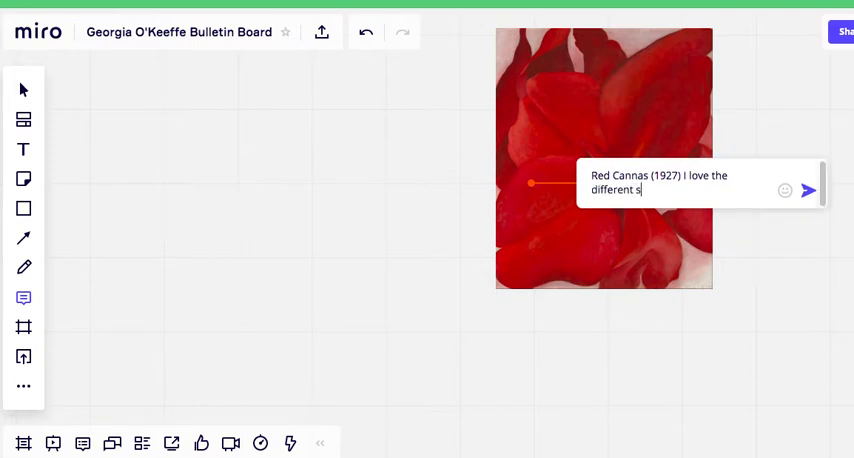
{"action": "type", "text": "hades of"}
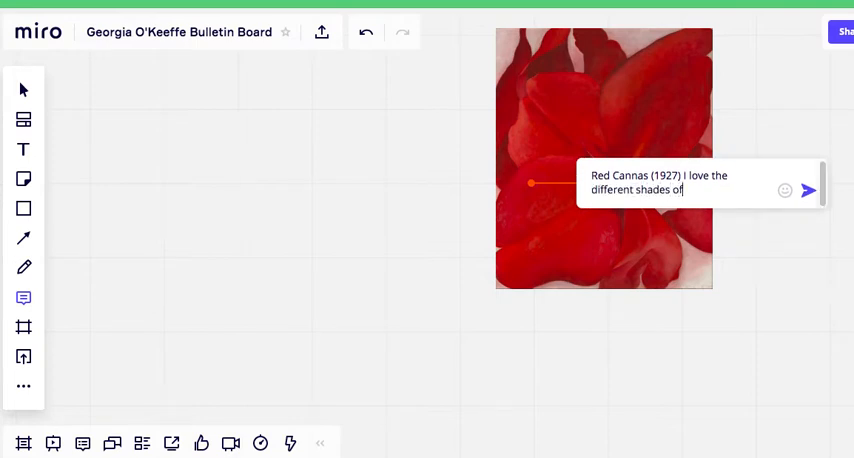
{"action": "type", "text": "red."}
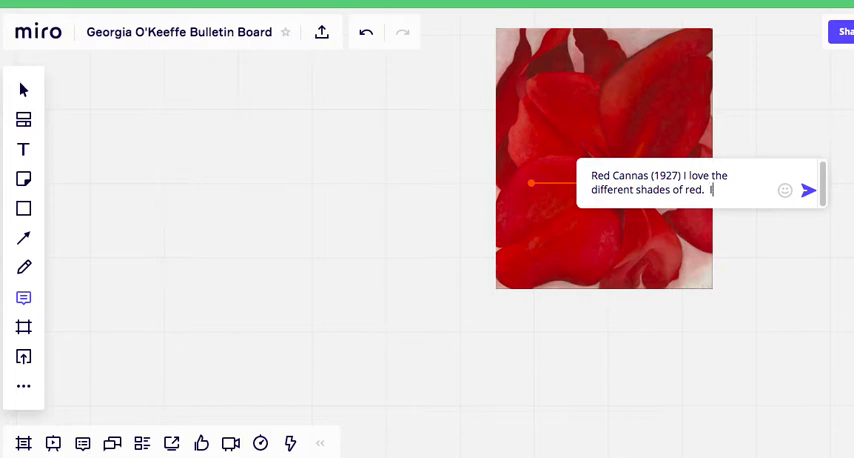
Add that the red is very powerful but the flower fragile, signed '-Young'.
{"action": "type", "text": "The"}
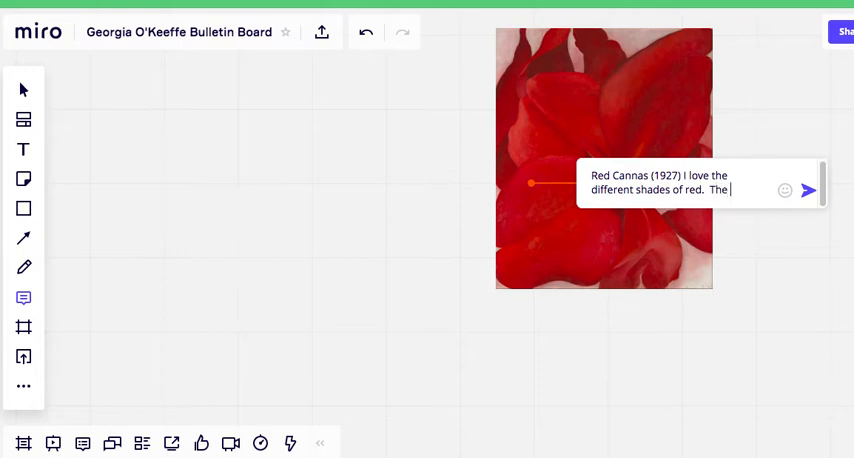
{"action": "type", "text": "The red is v"}
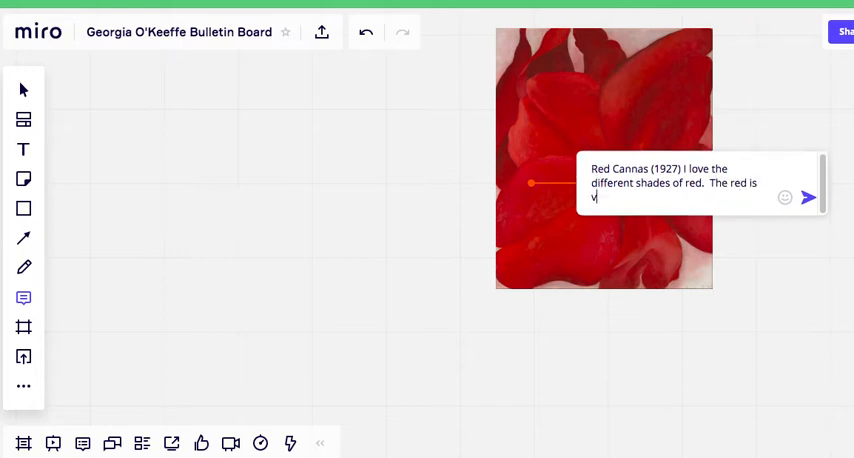
{"action": "type", "text": "ery po"}
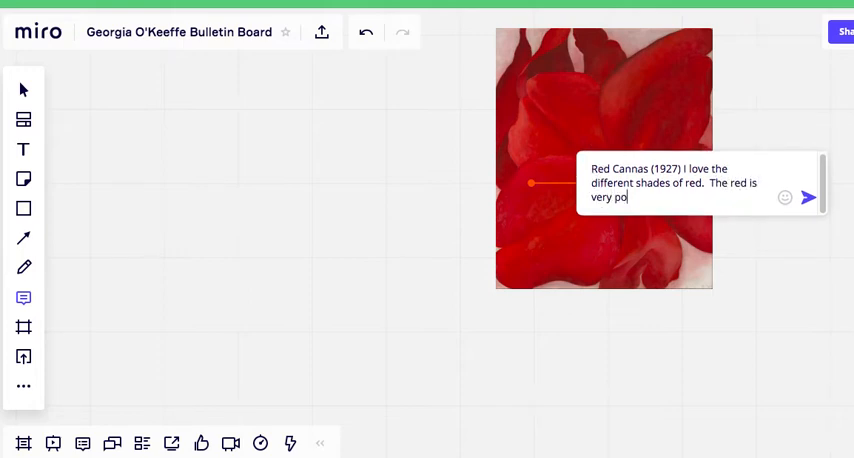
{"action": "type", "text": "w"}
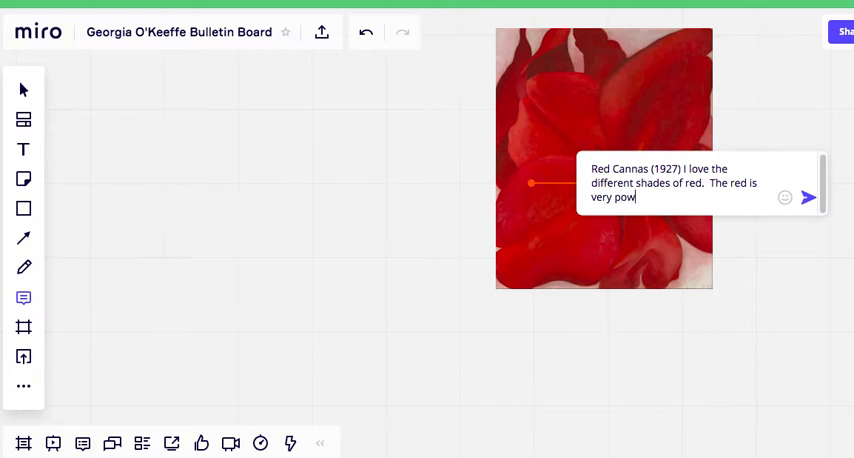
{"action": "type", "text": "erful"}
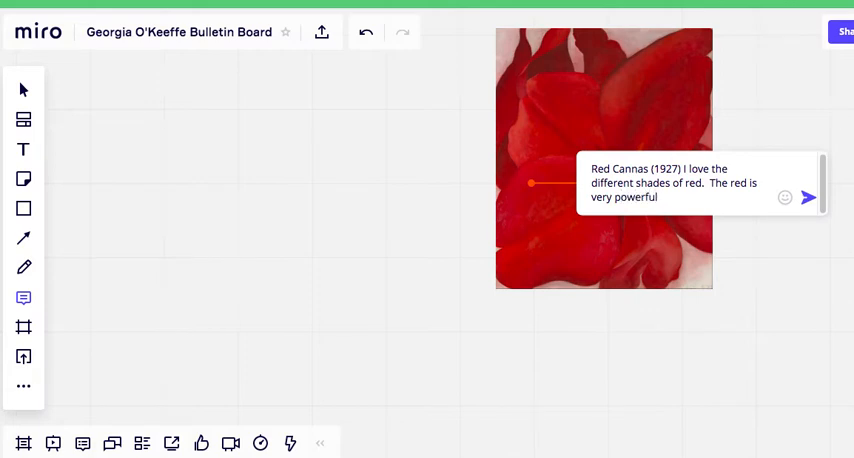
{"action": "type", "text": "but t"}
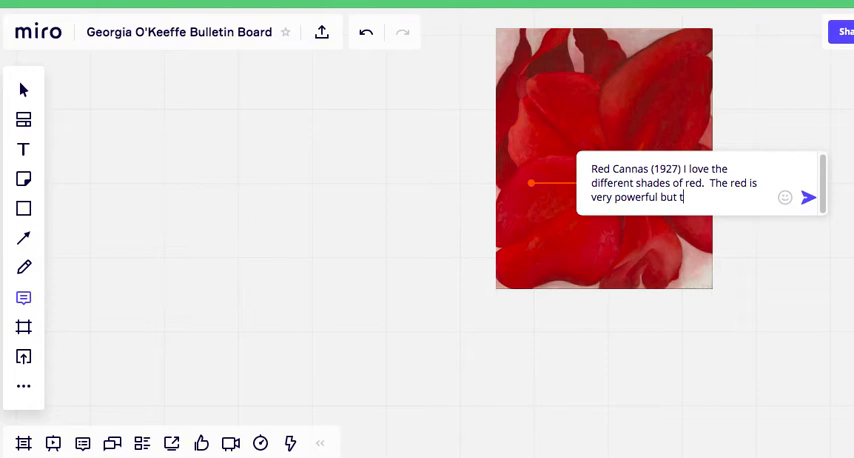
{"action": "type", "text": "he flower is"}
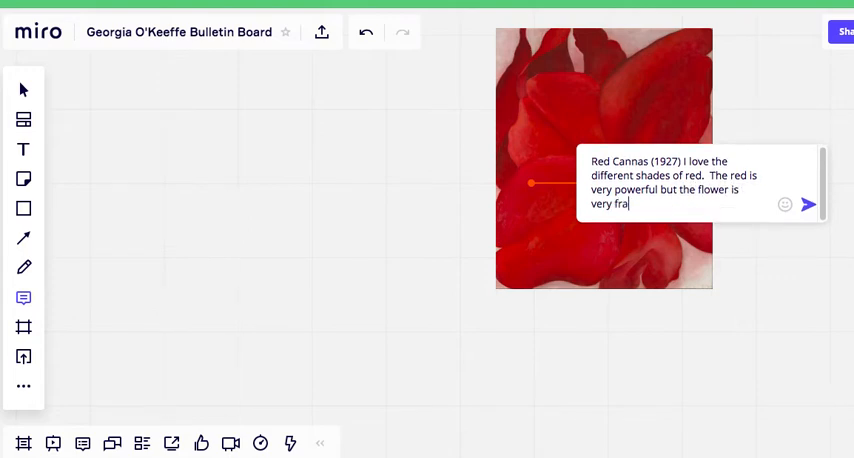
{"action": "type", "text": "gile."}
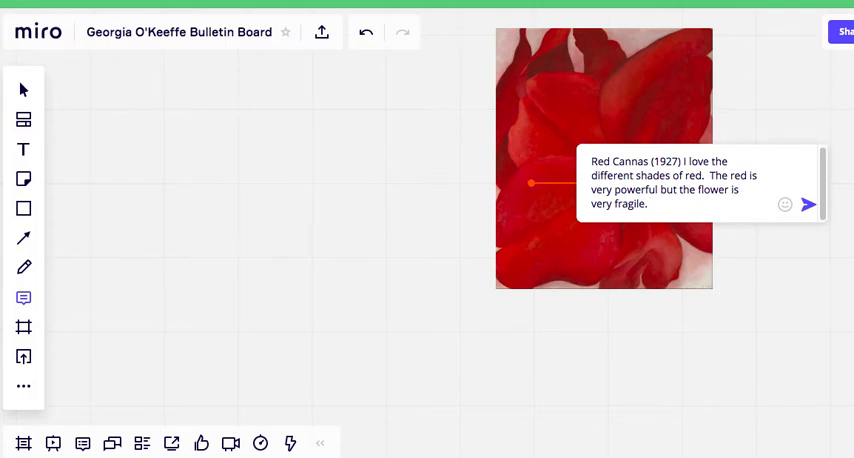
{"action": "type", "text": "-You"}
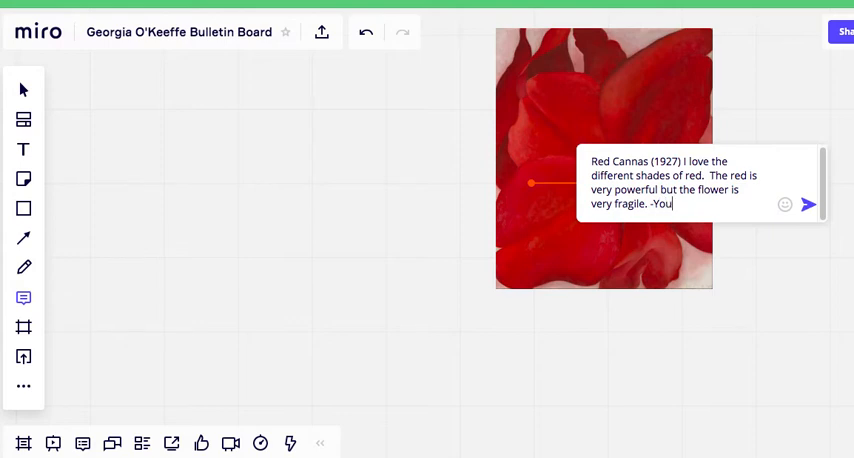
{"action": "type", "text": "ng"}
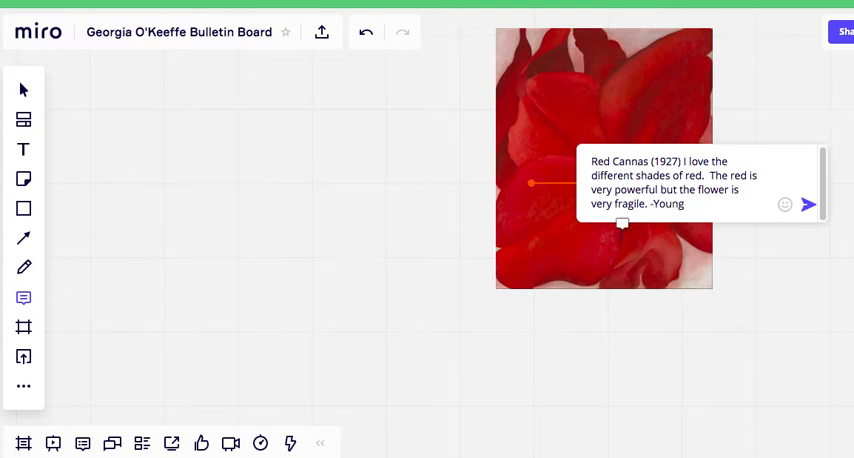